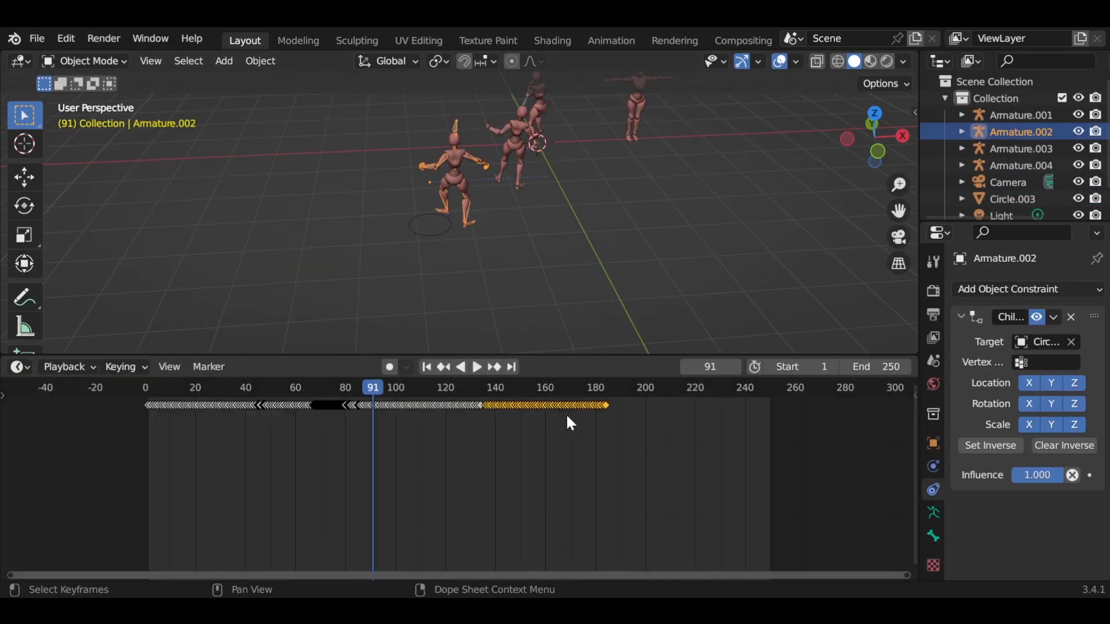
Show the Mixamo Create Control Rig options for Armature.004
{"action": "left_click", "coordinate": [17, 367]}
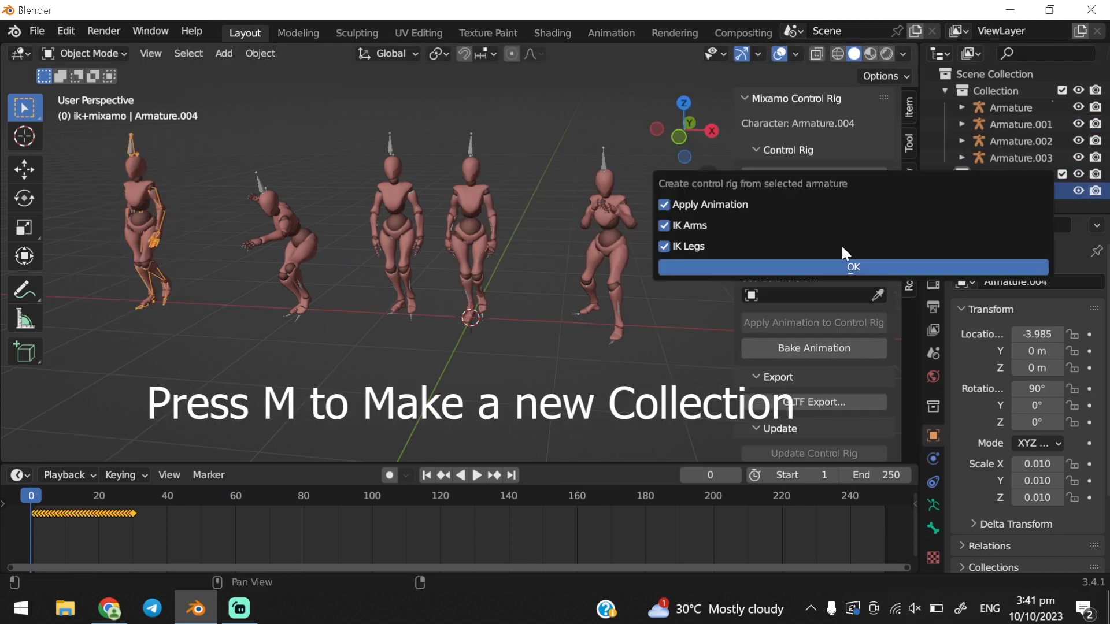
Confirm the rig options, move Armature.002 into a new mma_kick collection and rotate it toward the others
{"action": "left_click", "coordinate": [852, 267]}
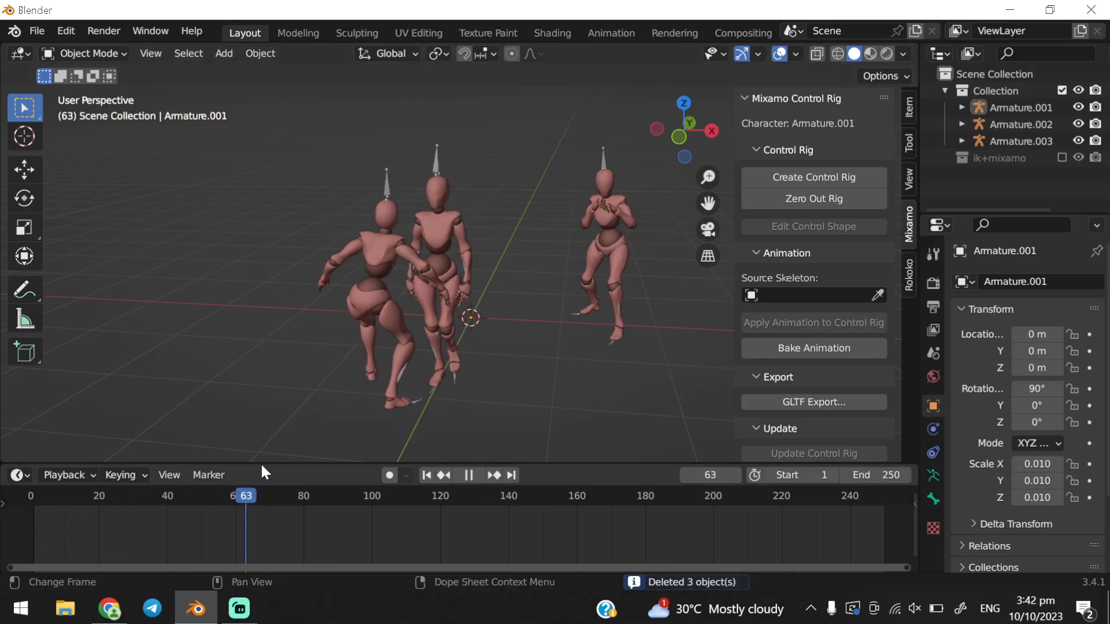
{"action": "left_click", "coordinate": [1021, 123]}
{"action": "type", "text": "mma_kick"}
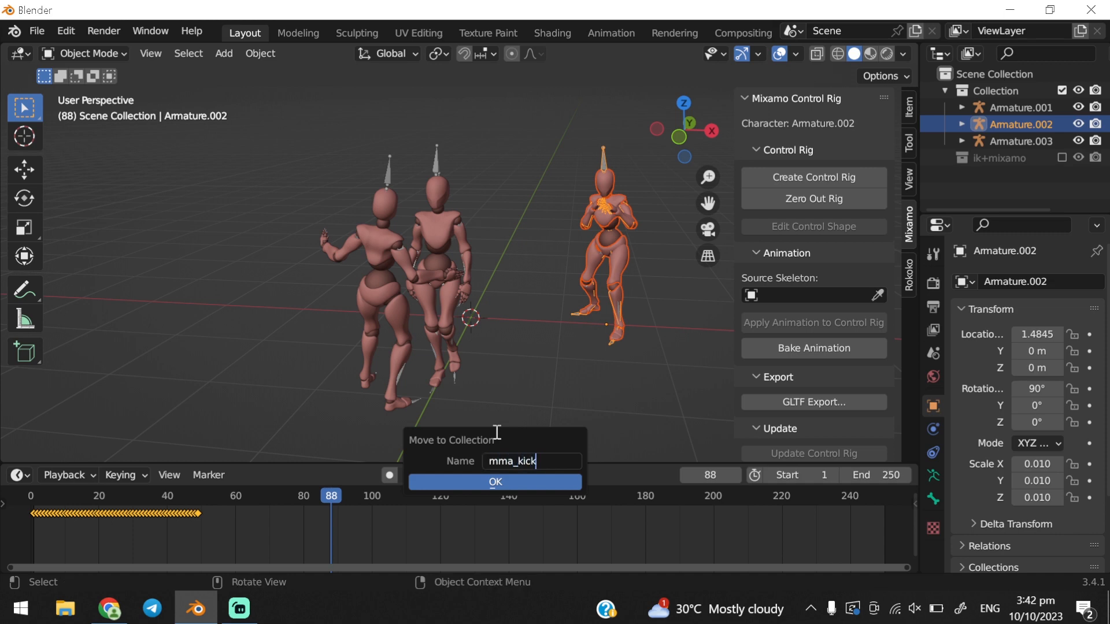
{"action": "left_click", "coordinate": [495, 482]}
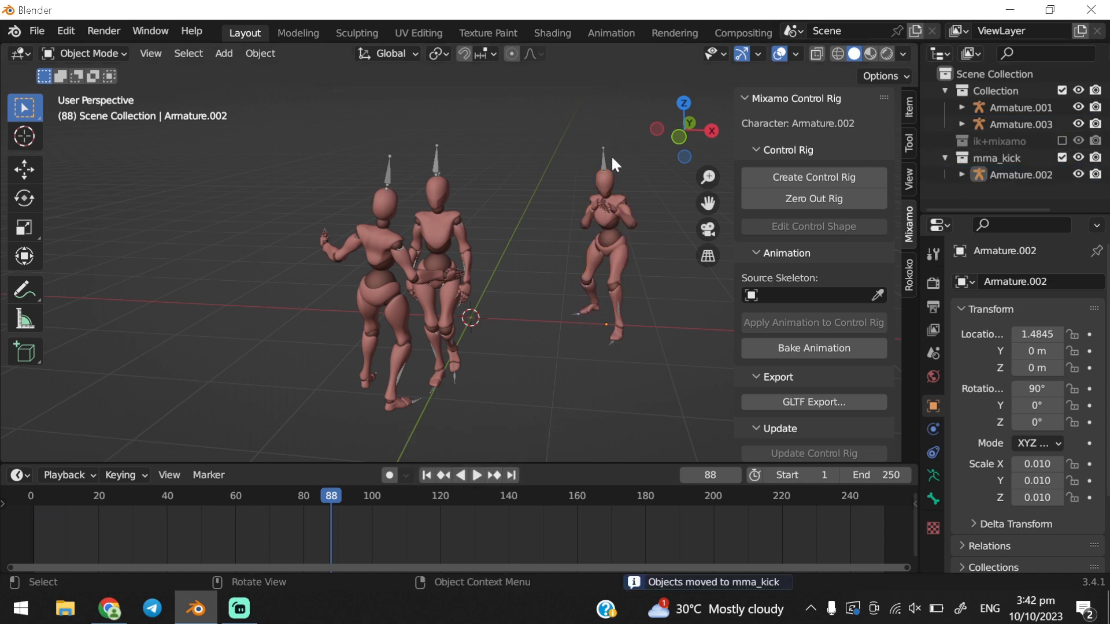
{"action": "key", "text": "r"}
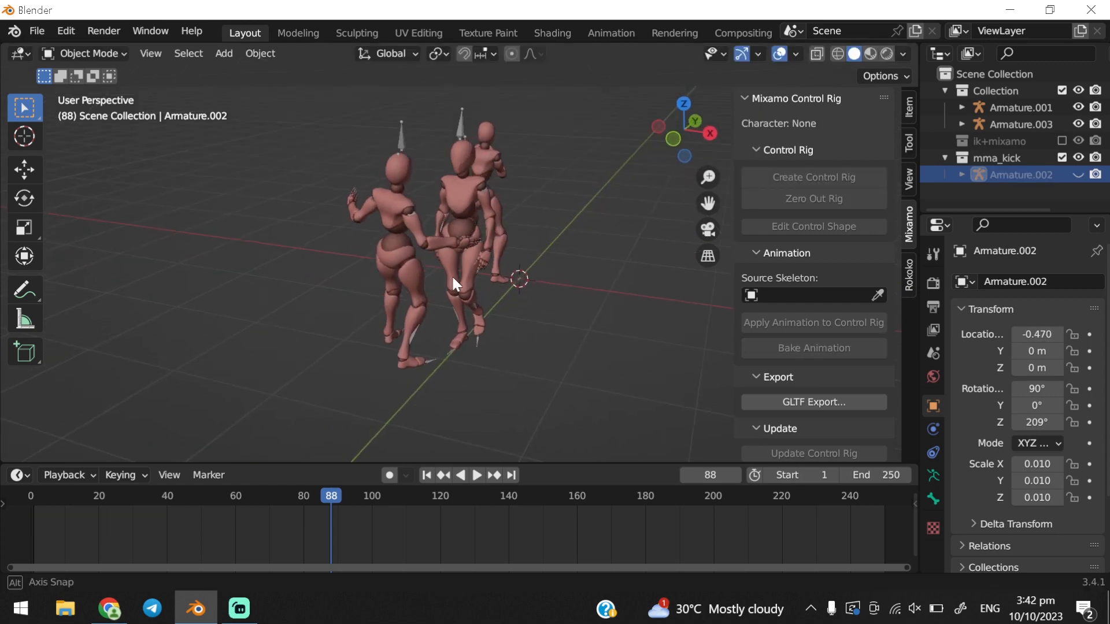
Copy Armature.003's shove keyframes and paste them onto Armature.001 from frame 33
{"action": "left_click", "coordinate": [1020, 106]}
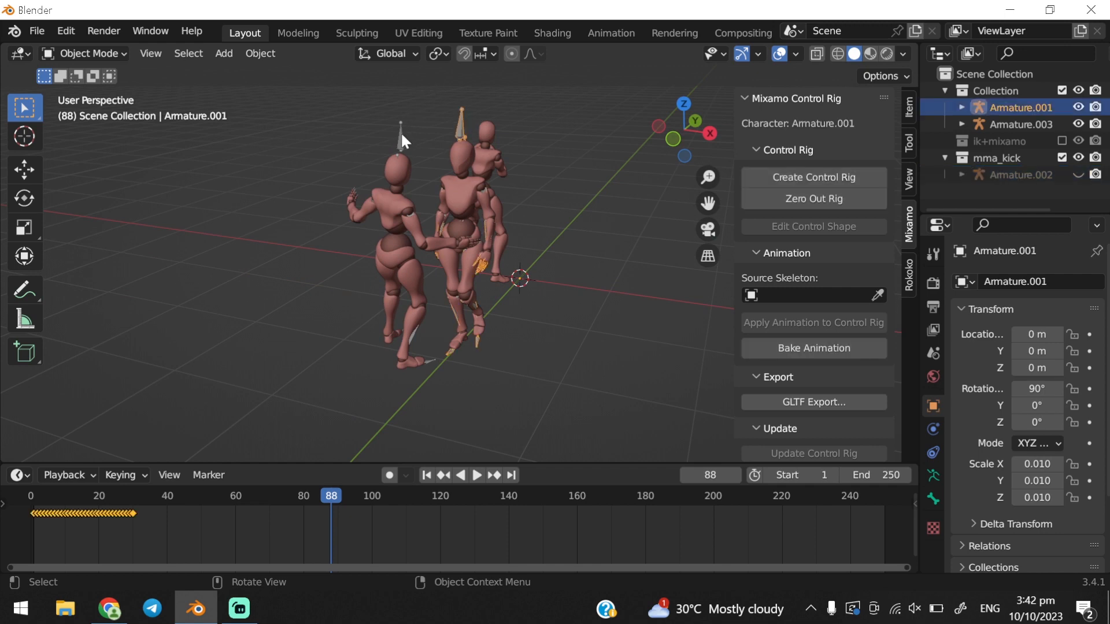
{"action": "left_click", "coordinate": [1017, 124]}
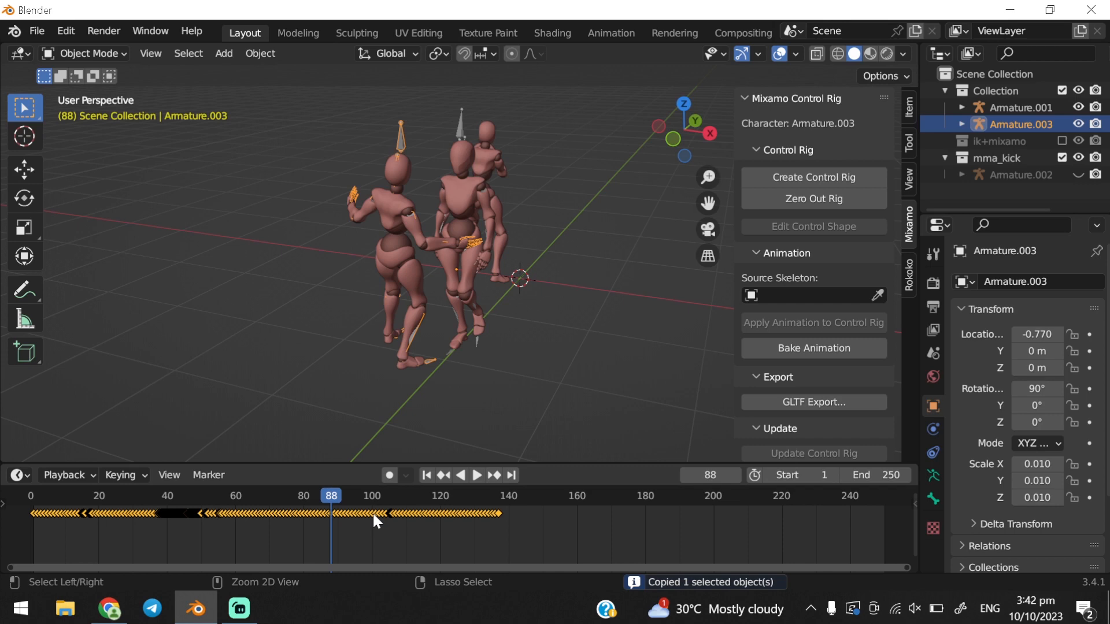
{"action": "mouse_move", "coordinate": [394, 160]}
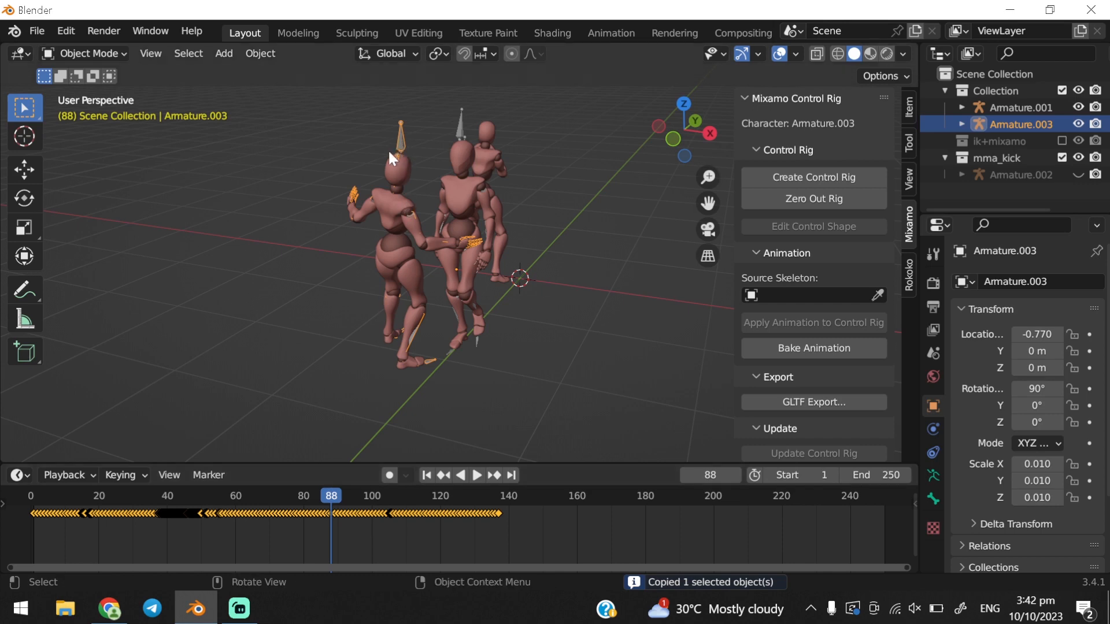
{"action": "left_click", "coordinate": [358, 193]}
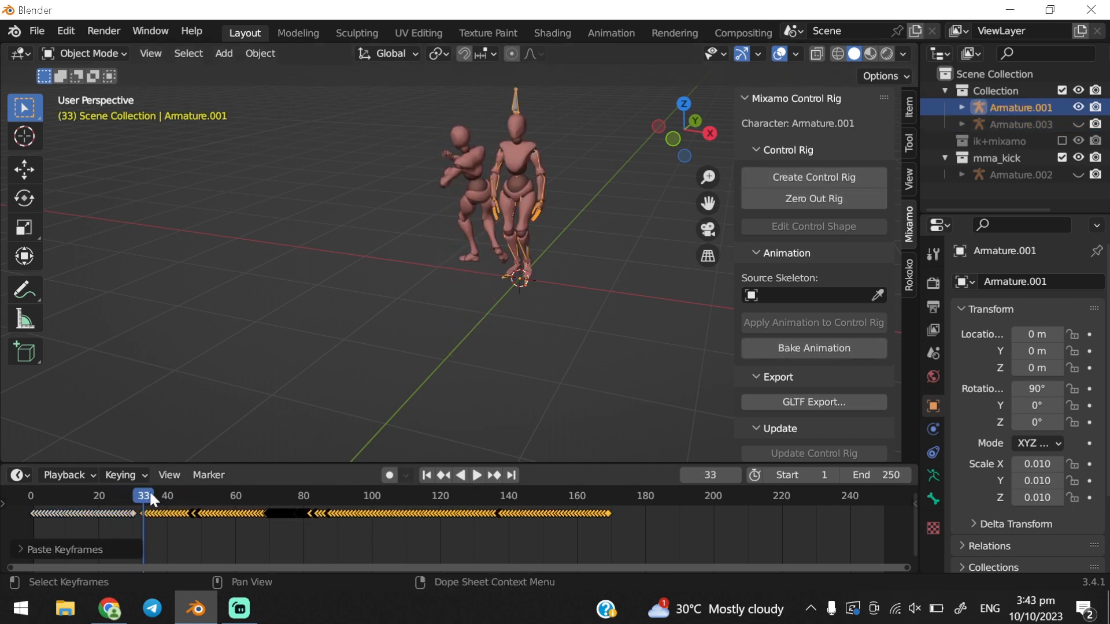
Play the combined walk and shove and compare poses at frames 28-30 into the shove
{"action": "left_click", "coordinate": [476, 476]}
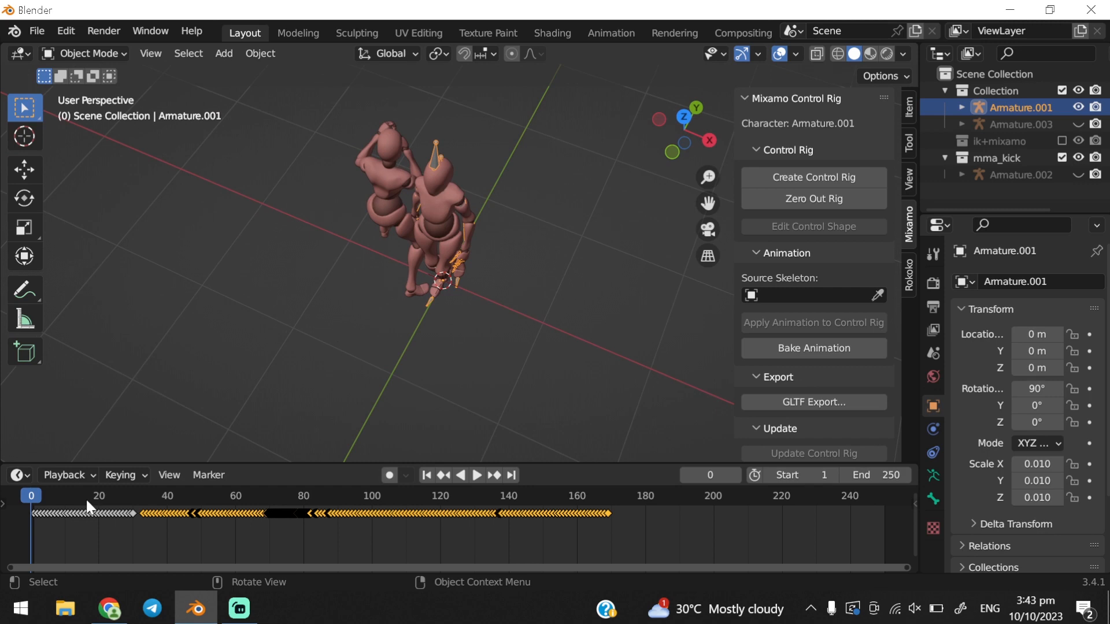
{"action": "left_click", "coordinate": [476, 476]}
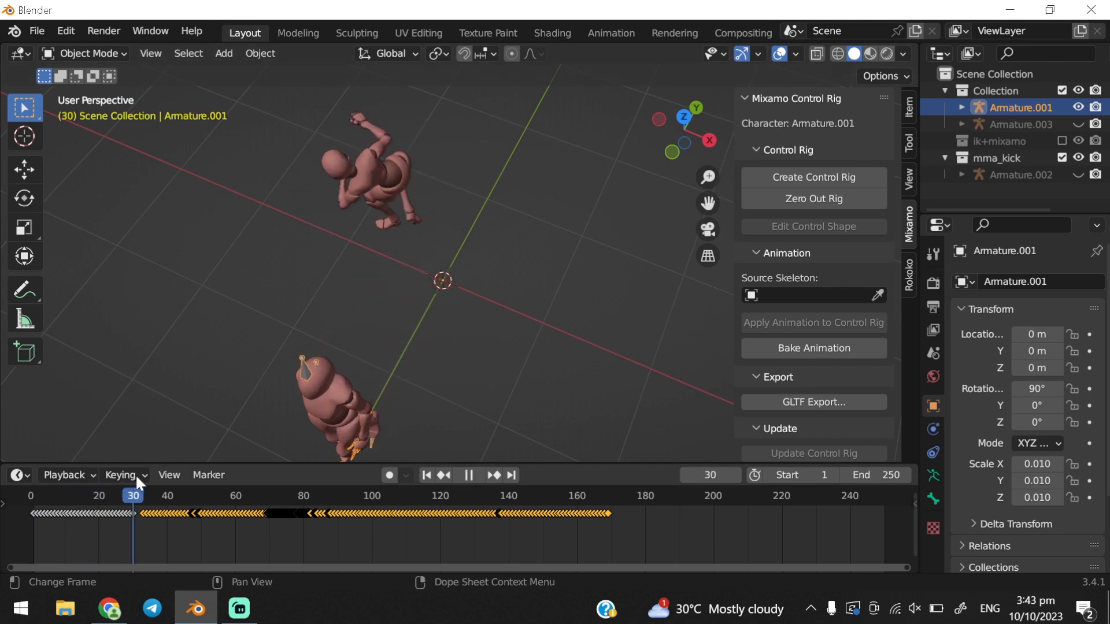
{"action": "left_click", "coordinate": [126, 496]}
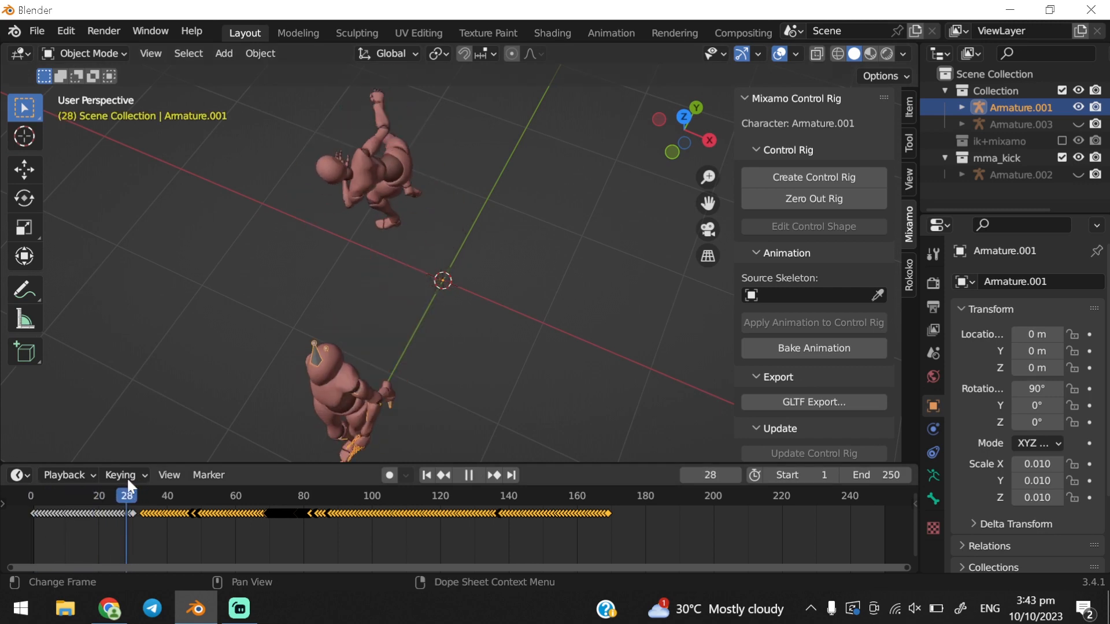
{"action": "left_click", "coordinate": [132, 497]}
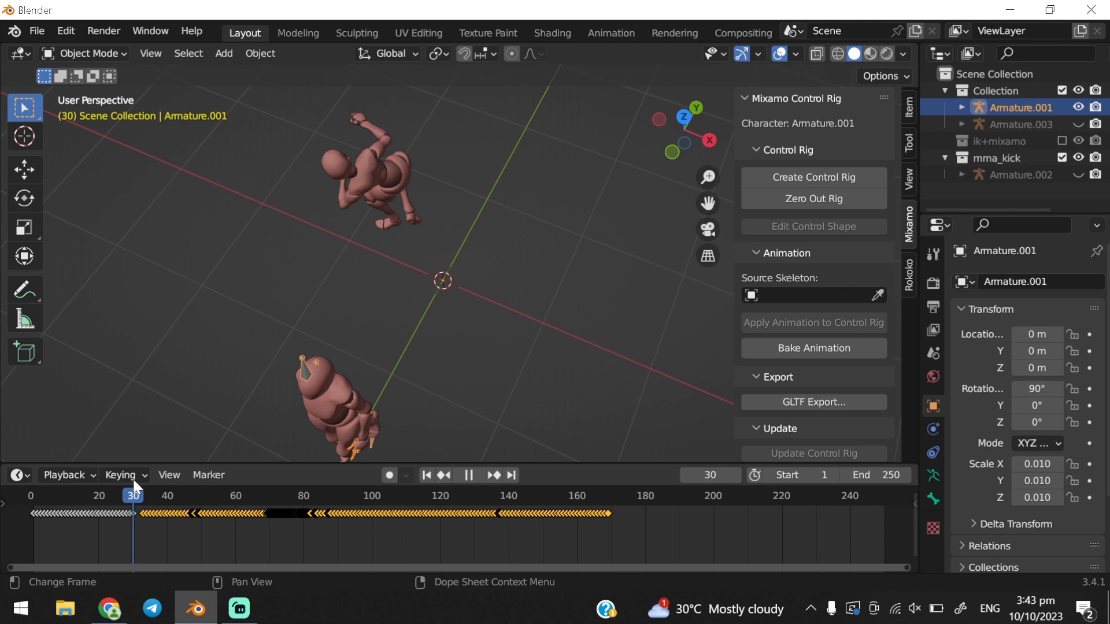
{"action": "left_click", "coordinate": [147, 496]}
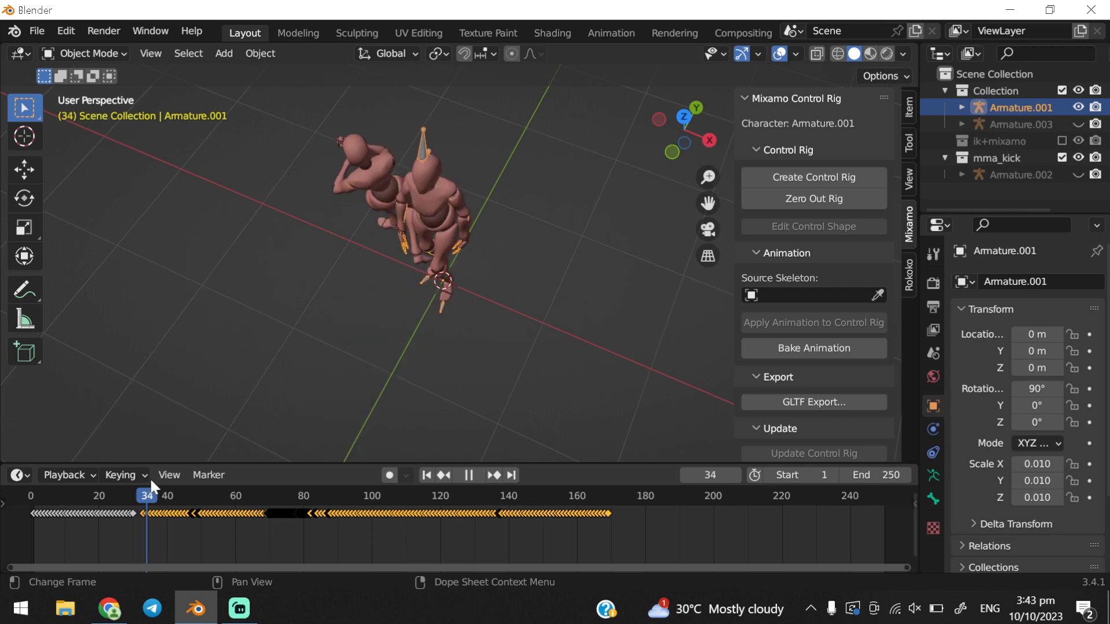
{"action": "left_click", "coordinate": [232, 496]}
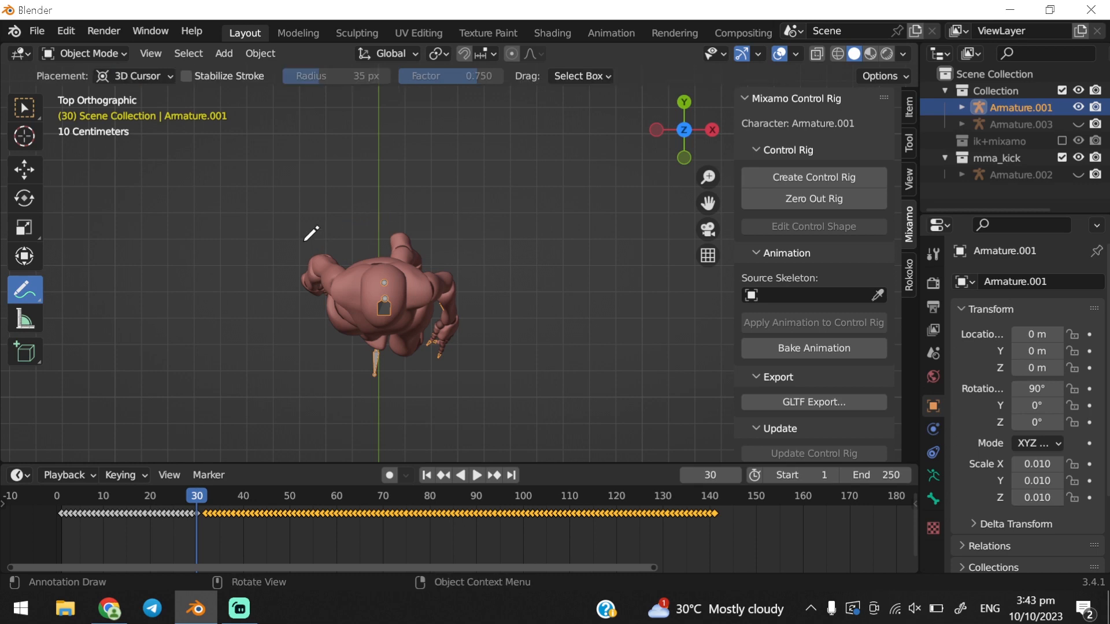
Slide the shove keyframes to start around frame 25 and preview the adjusted timing
{"action": "left_click", "coordinate": [475, 475]}
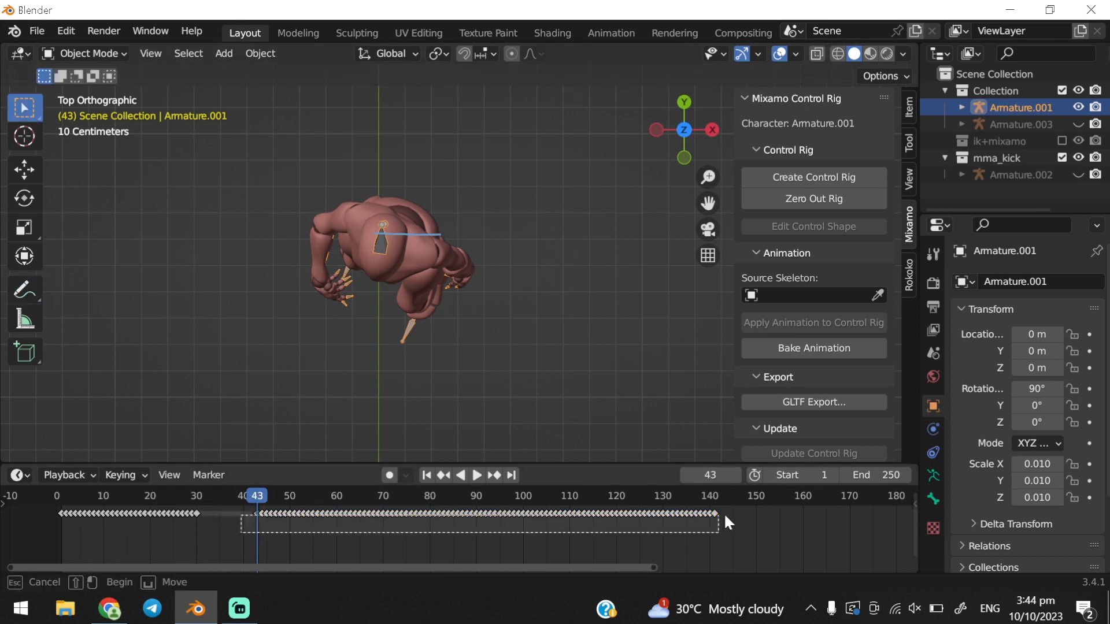
{"action": "left_click", "coordinate": [477, 476]}
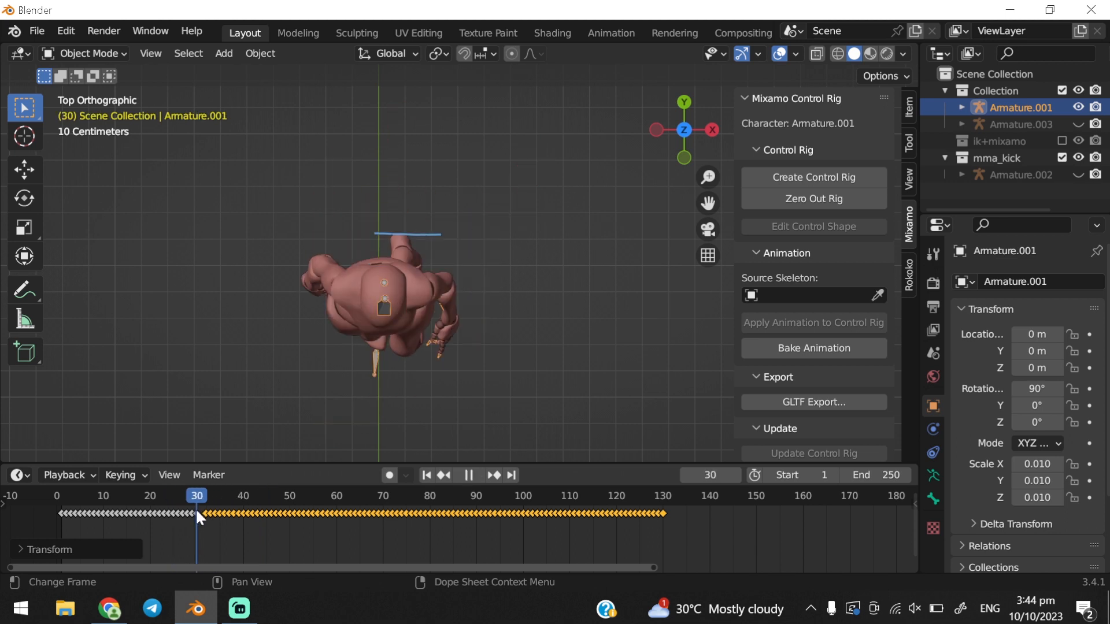
{"action": "left_click", "coordinate": [169, 496]}
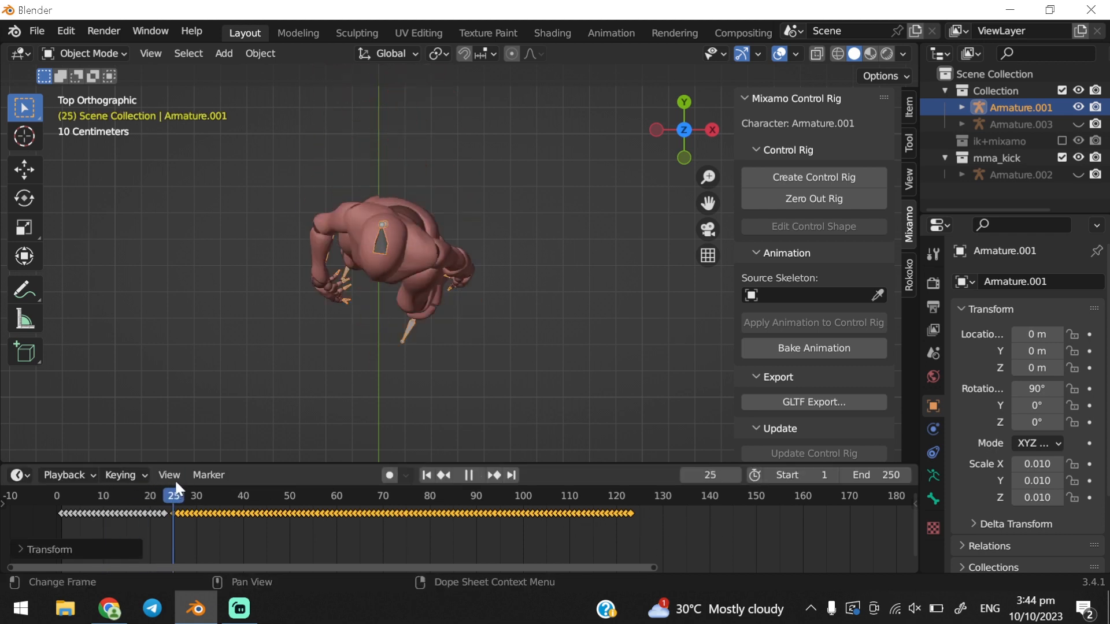
{"action": "left_click", "coordinate": [382, 496]}
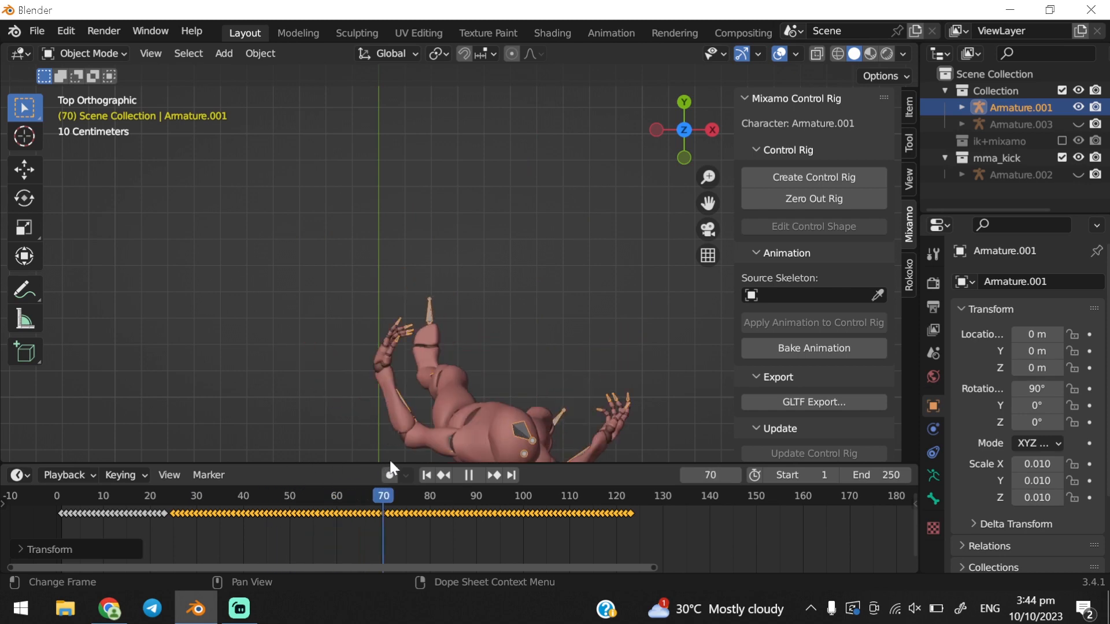
{"action": "left_click", "coordinate": [503, 496]}
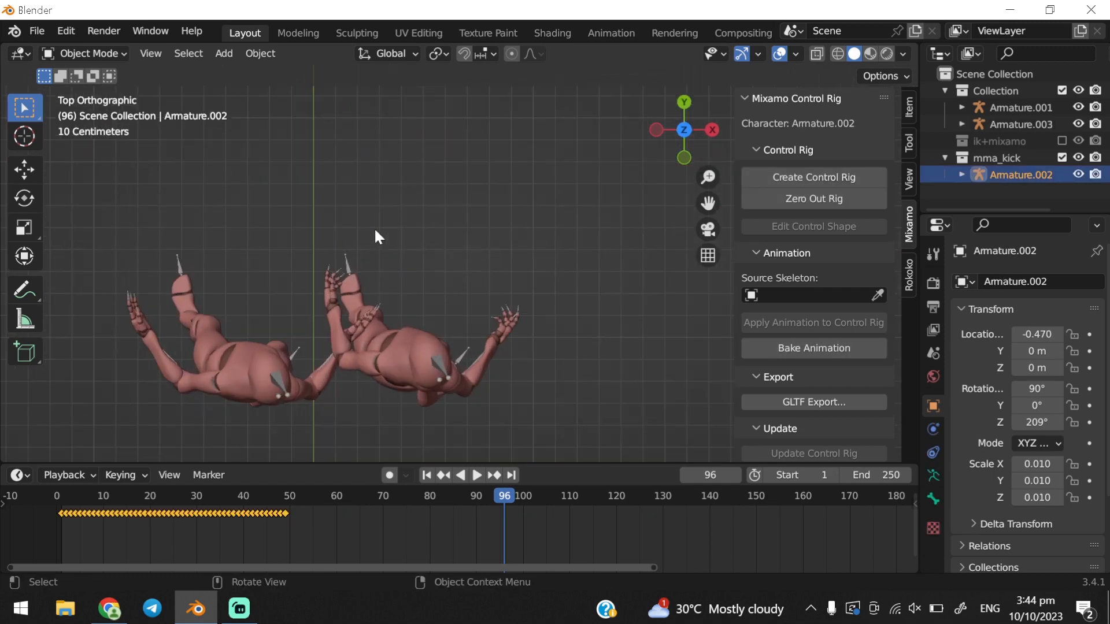
Move the kick character Armature.002 to stand opposite the shoving character
{"action": "left_click", "coordinate": [476, 475]}
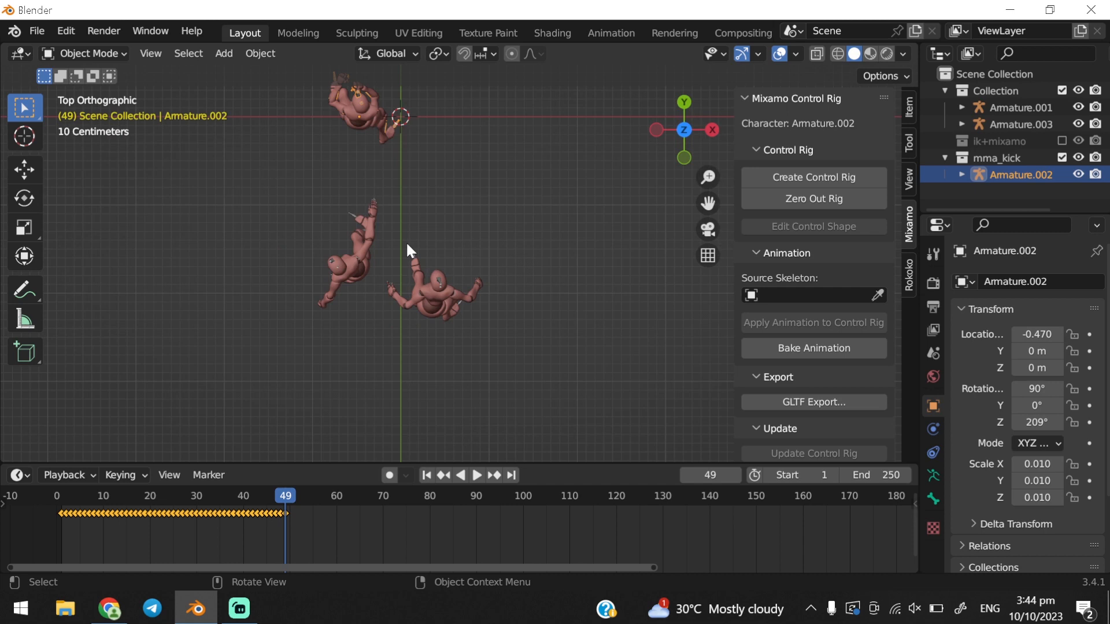
{"action": "key", "text": "g"}
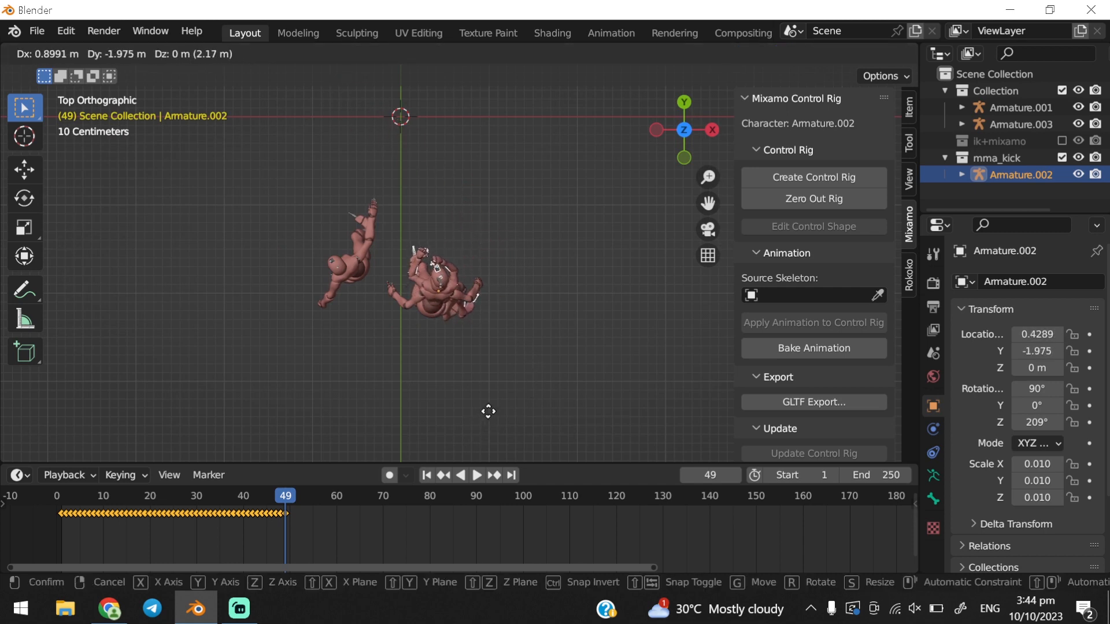
{"action": "left_click", "coordinate": [492, 427]}
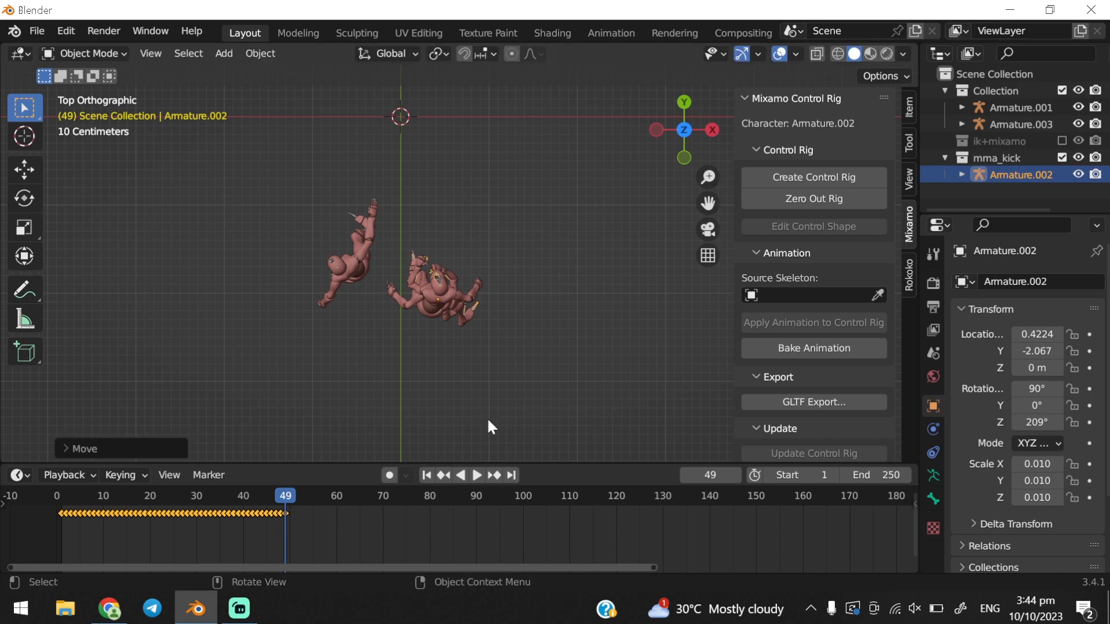
Scrub the kick and shove together and check contact around frame 78
{"action": "left_click", "coordinate": [477, 476]}
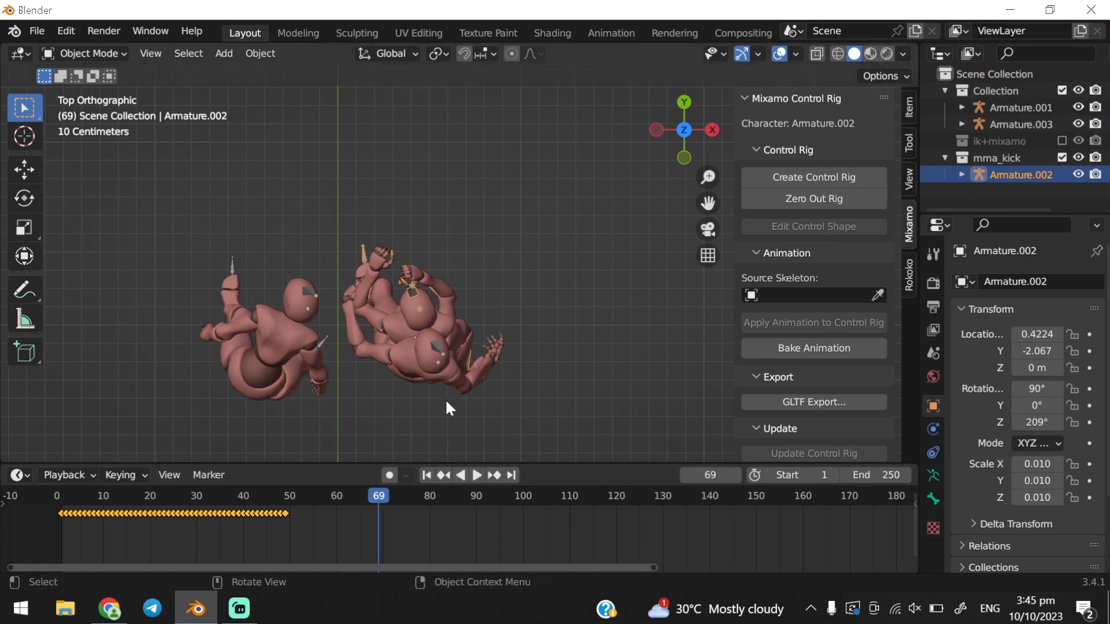
{"action": "left_click", "coordinate": [477, 475]}
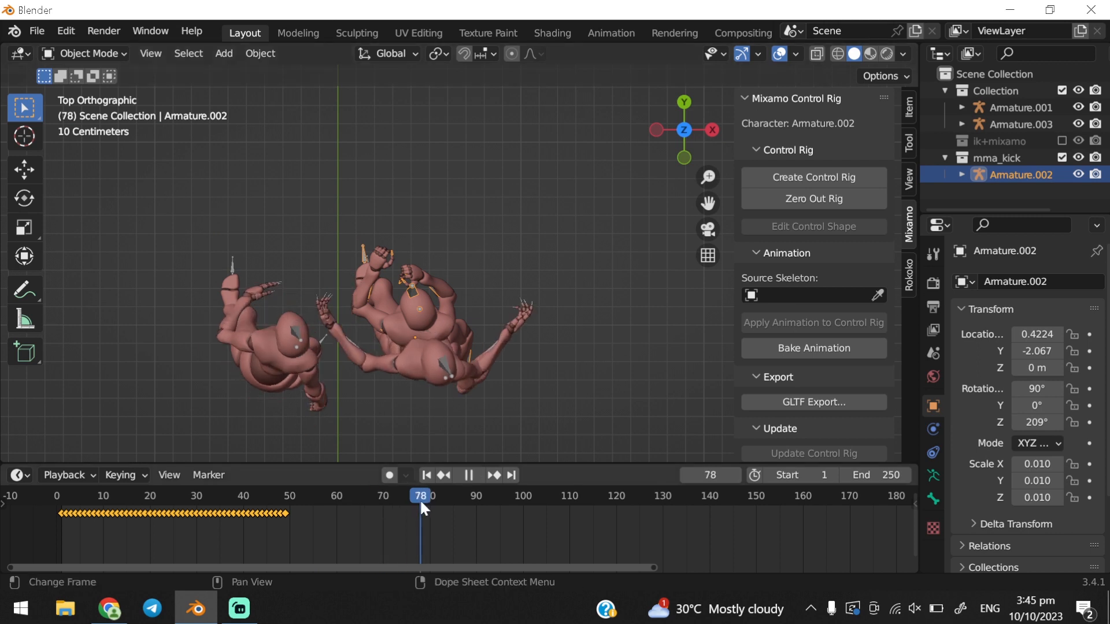
{"action": "left_click", "coordinate": [313, 496]}
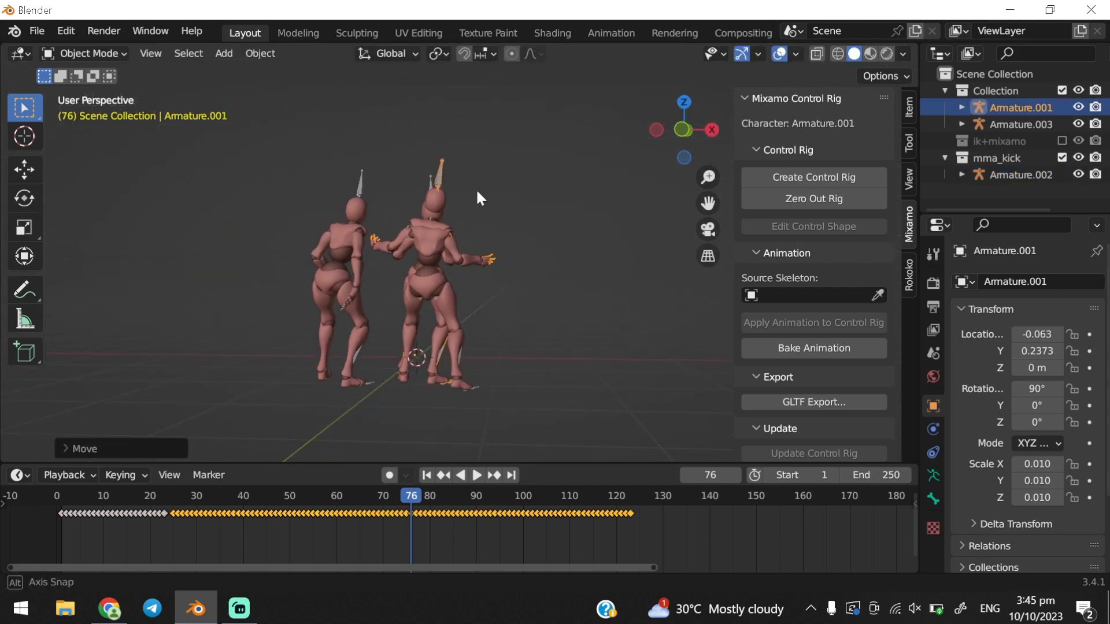
{"action": "left_click", "coordinate": [476, 475]}
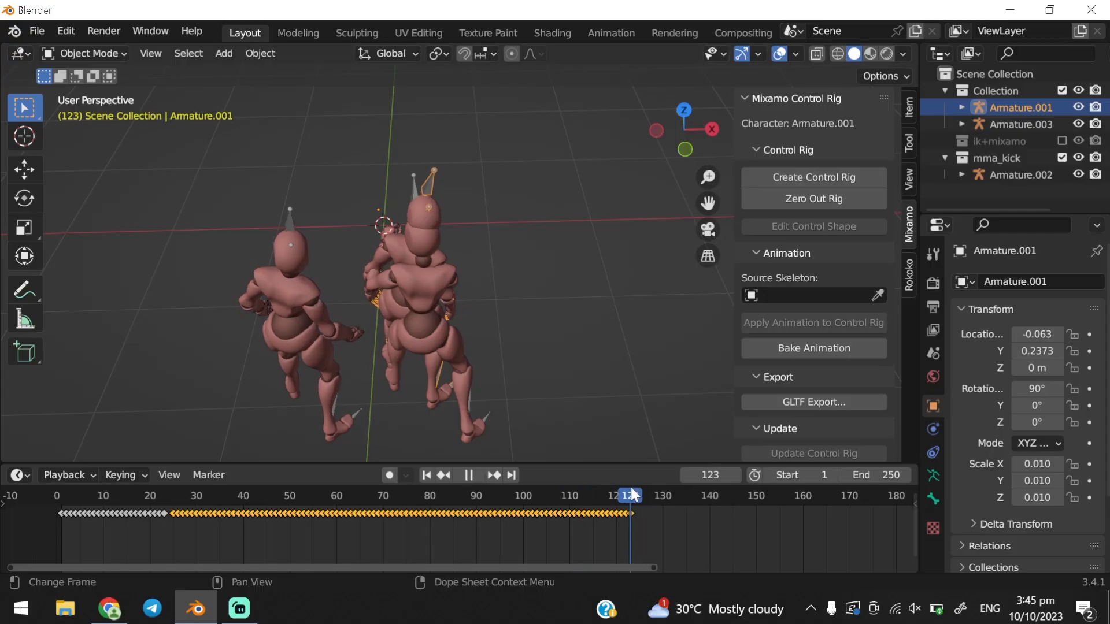